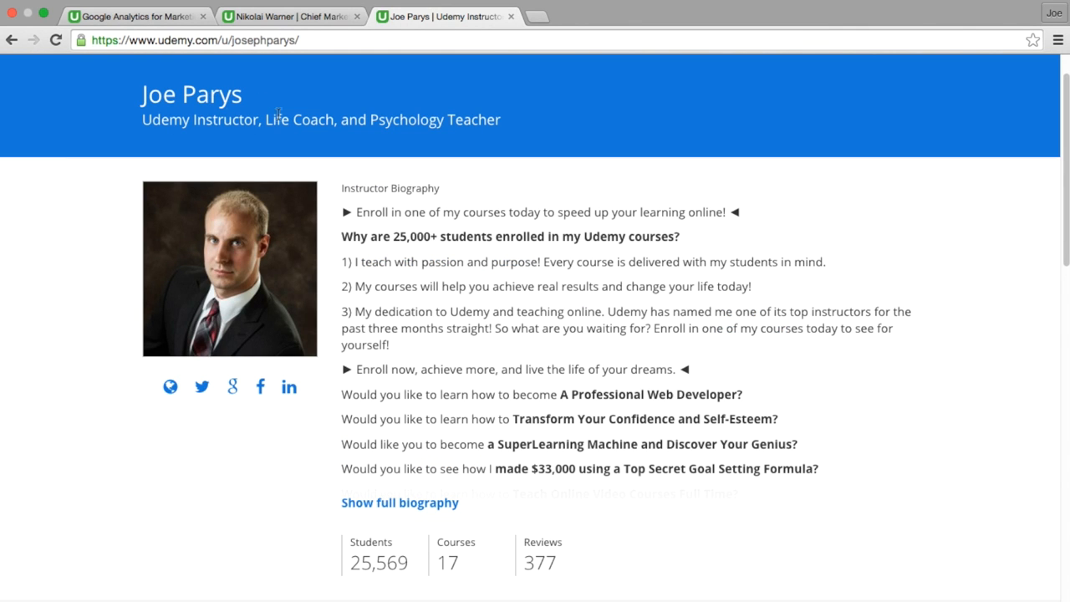
mouse_move(565, 508)
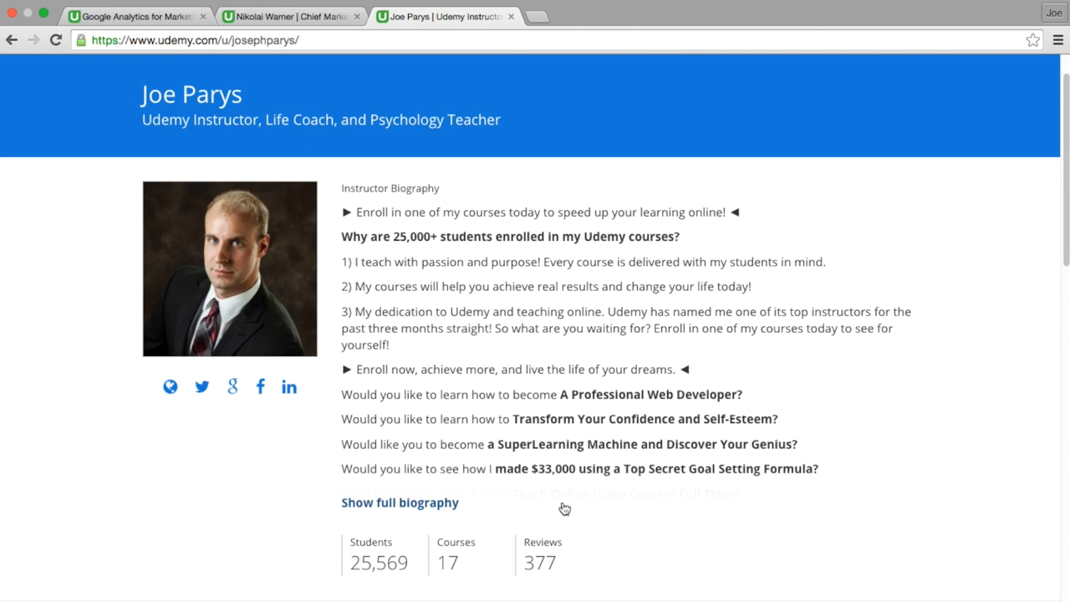
Scroll the instructor profile down to the 'Courses you are teaching' section
scroll("down", 3)
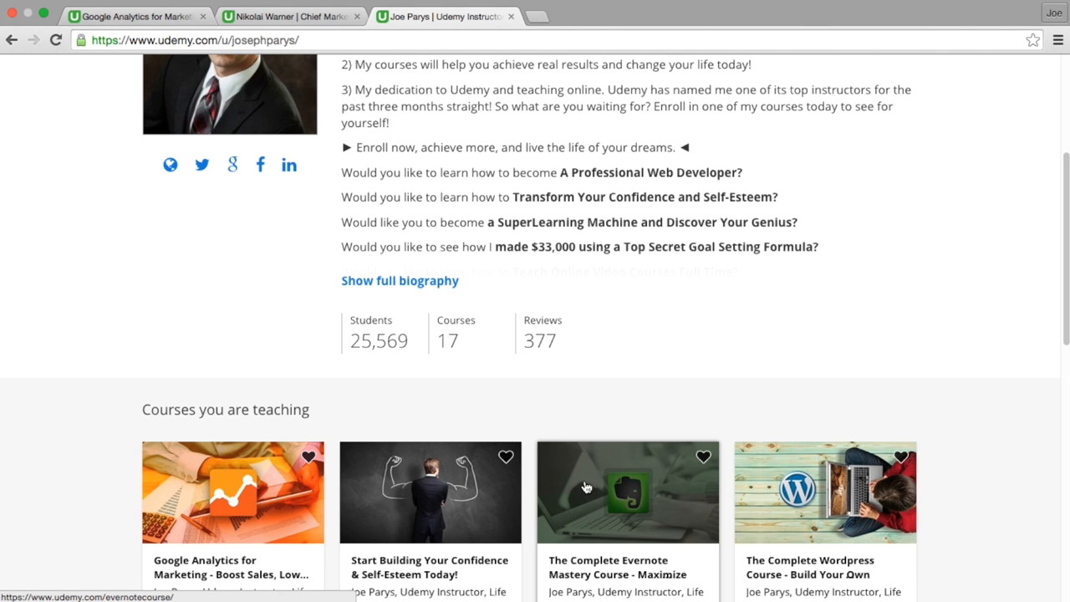
left_click(292, 16)
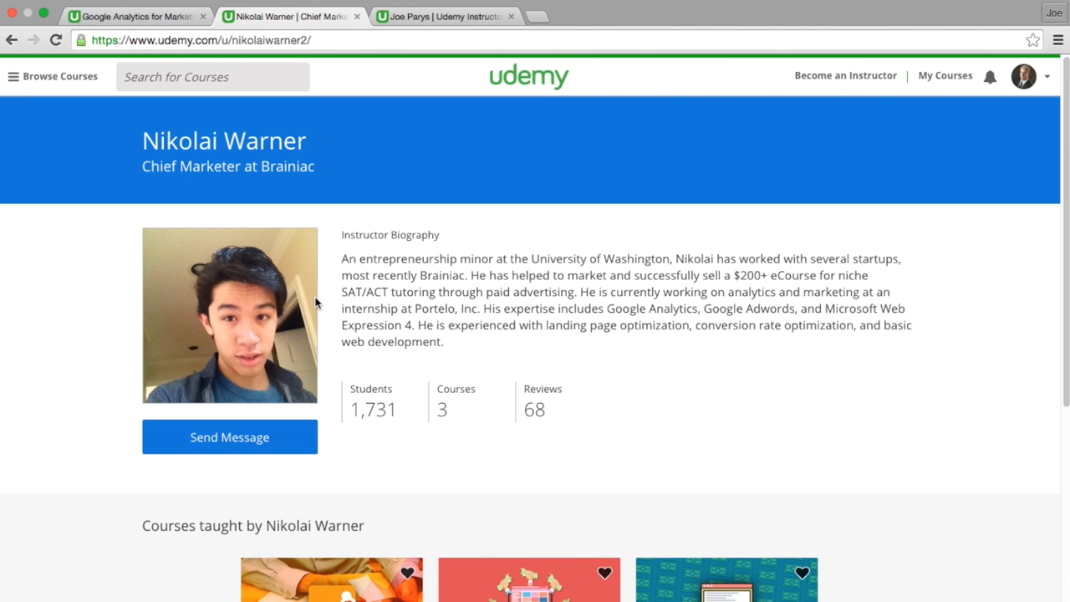
mouse_move(321, 146)
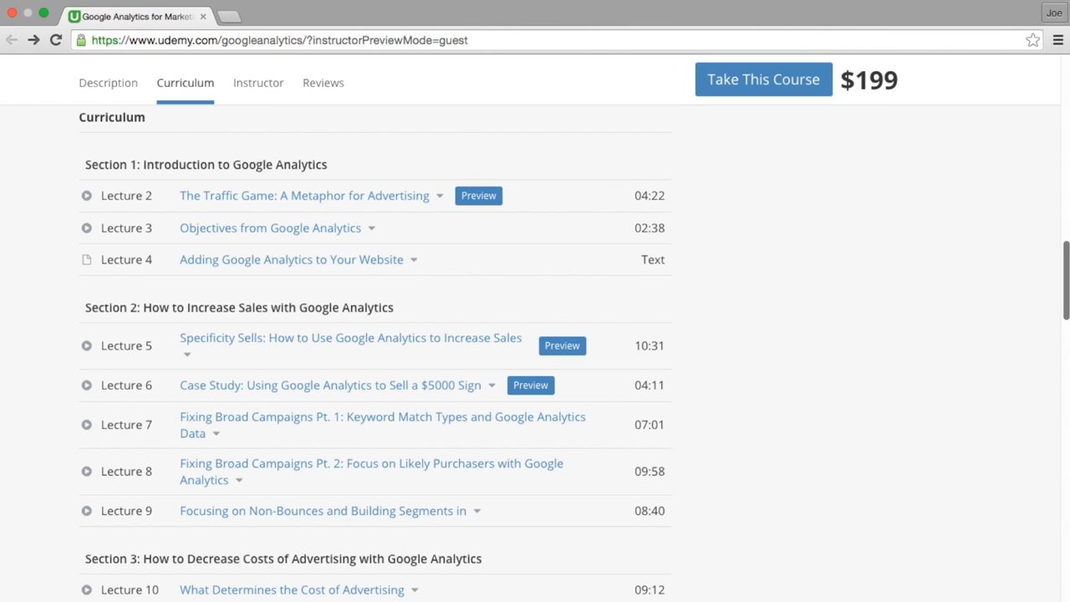
mouse_move(471, 208)
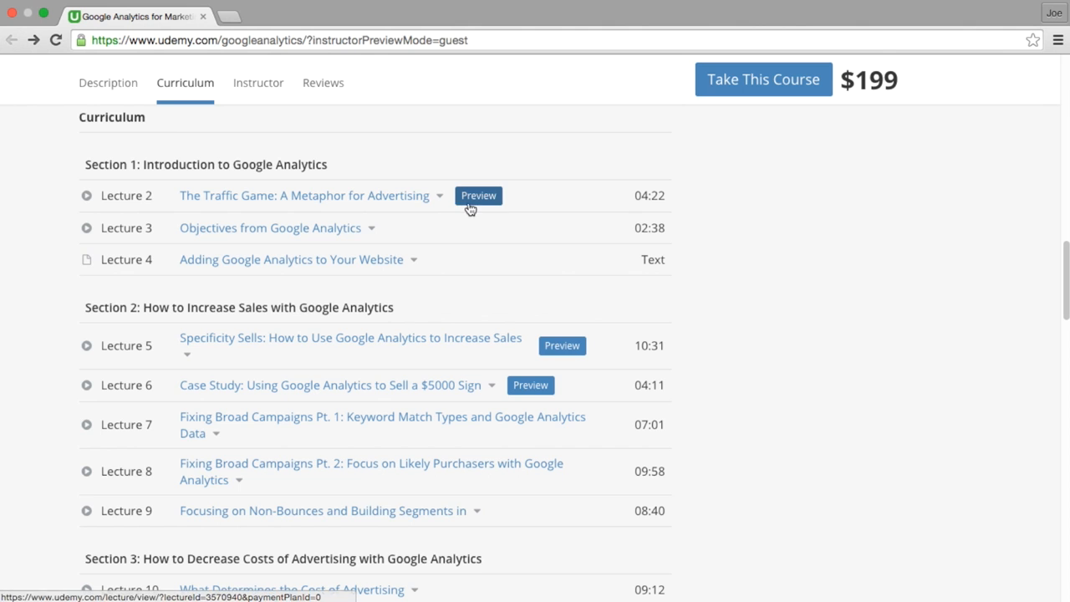
Play The Traffic Game lecture preview, close its video popup, and return to the lecture list
left_click(478, 194)
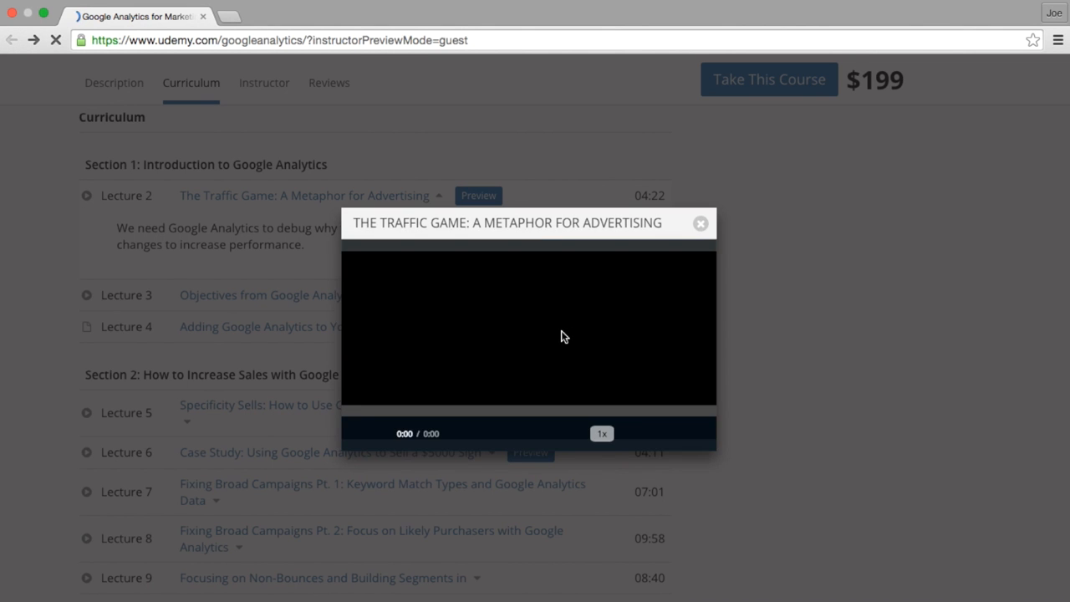
left_click(563, 337)
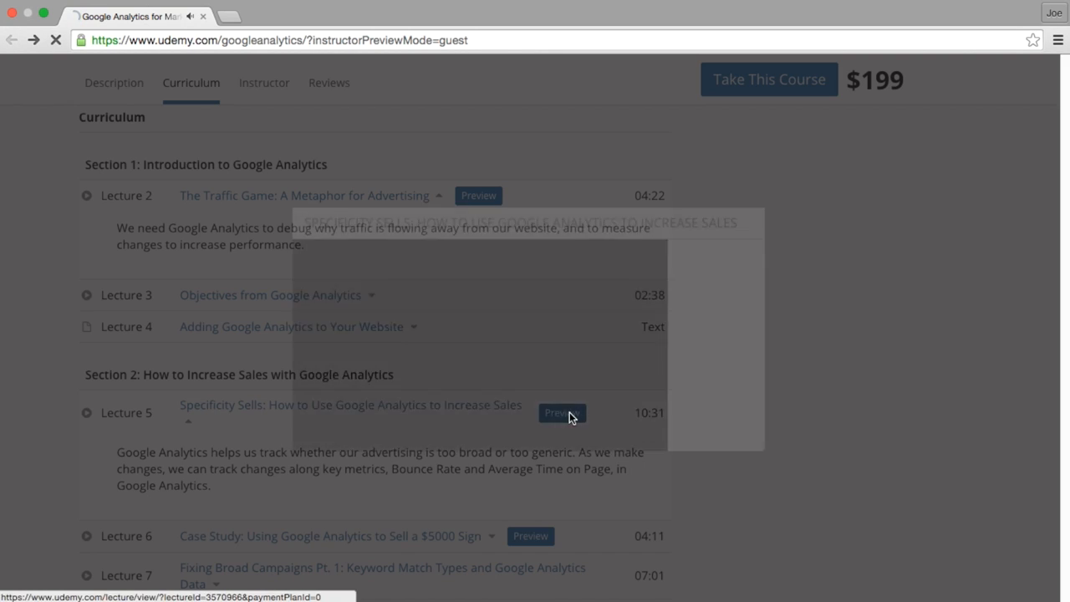
scroll("up", 3)
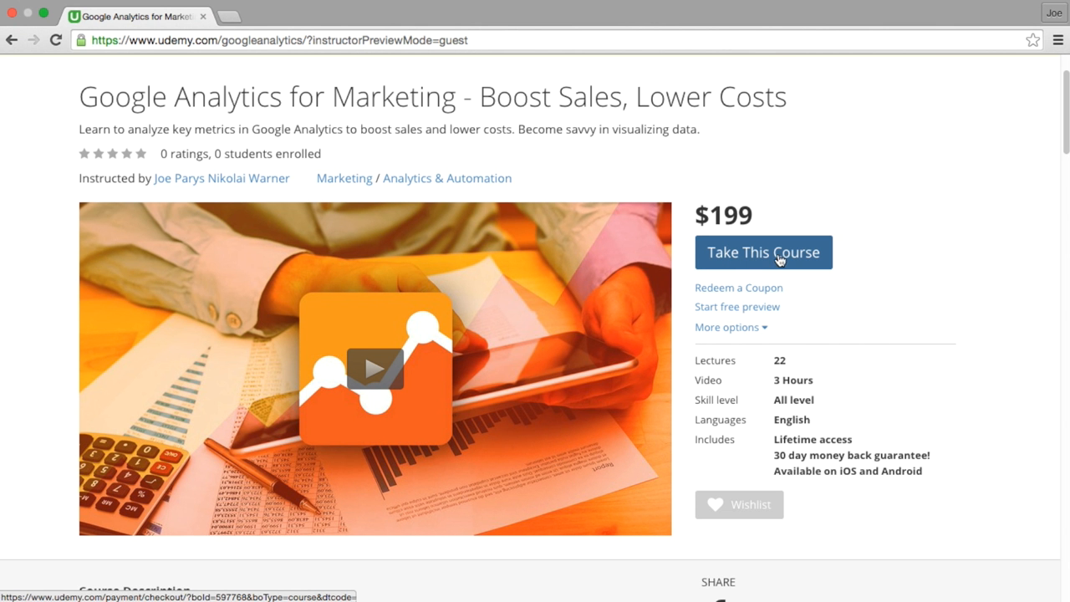
mouse_move(871, 278)
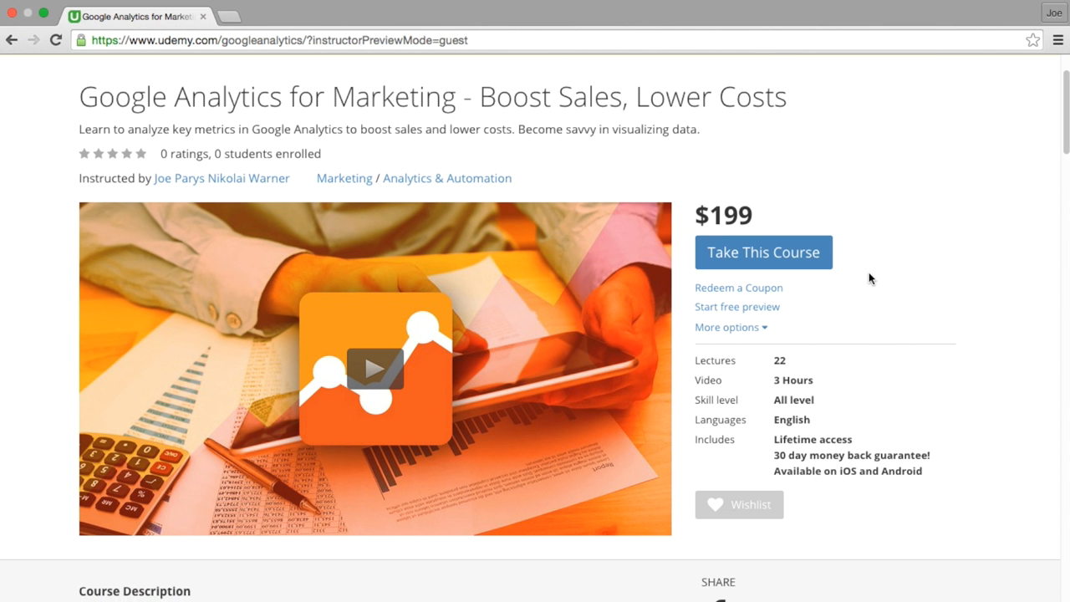